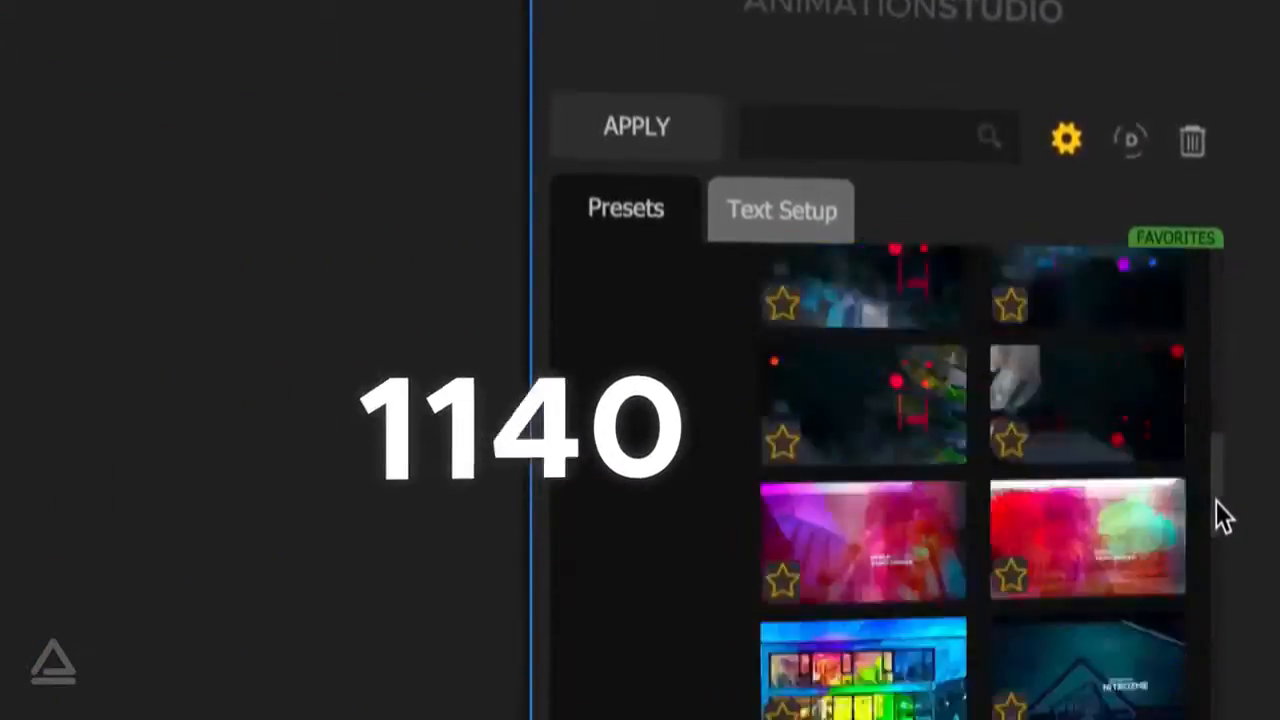
# Scroll the Extreme category to reach its slideshow preview with the thumbnail strip.
pyautogui.scroll(-3)
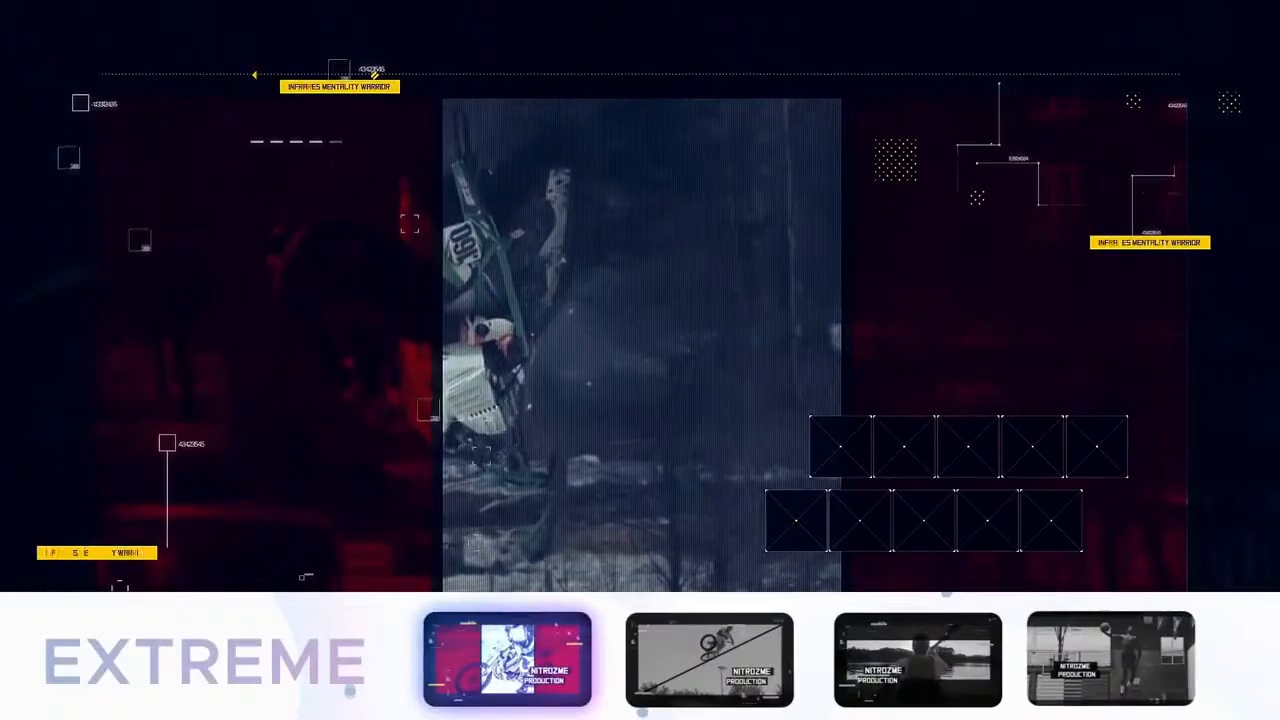
# Preview the Extreme Parkour scene, then the Backflip Master title scene from the strip.
pyautogui.click(708, 658)
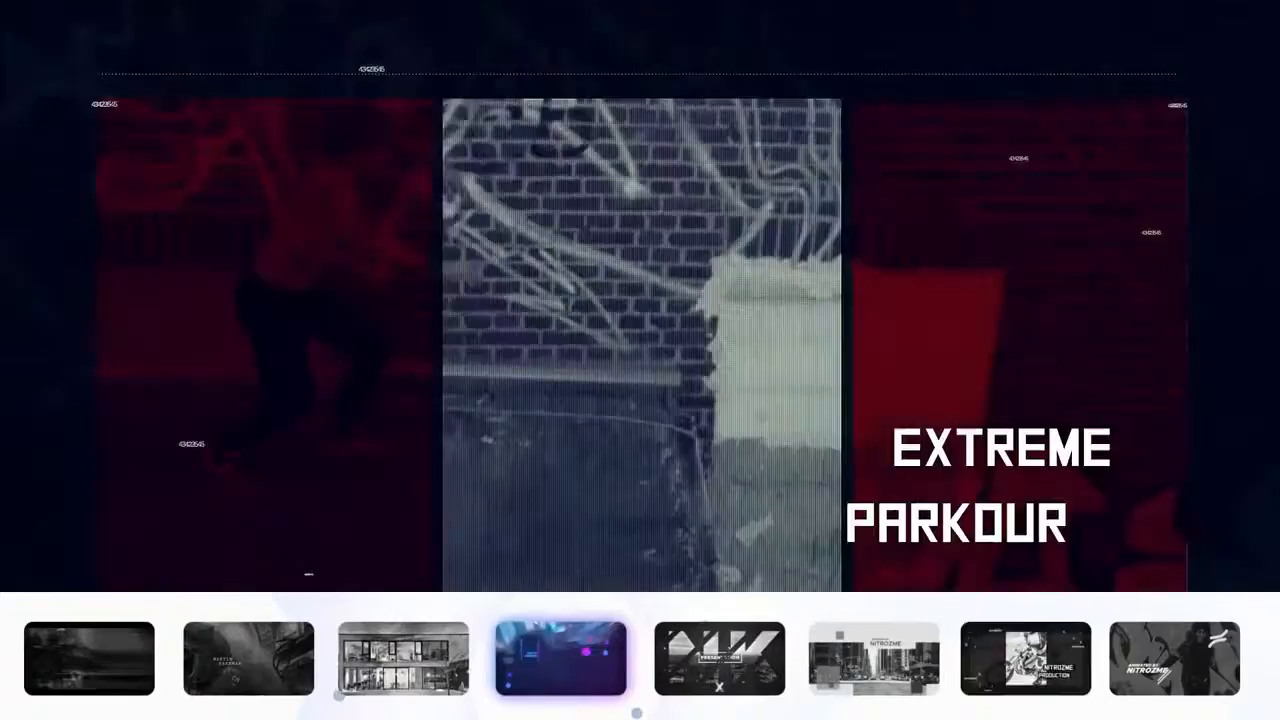
pyautogui.click(248, 658)
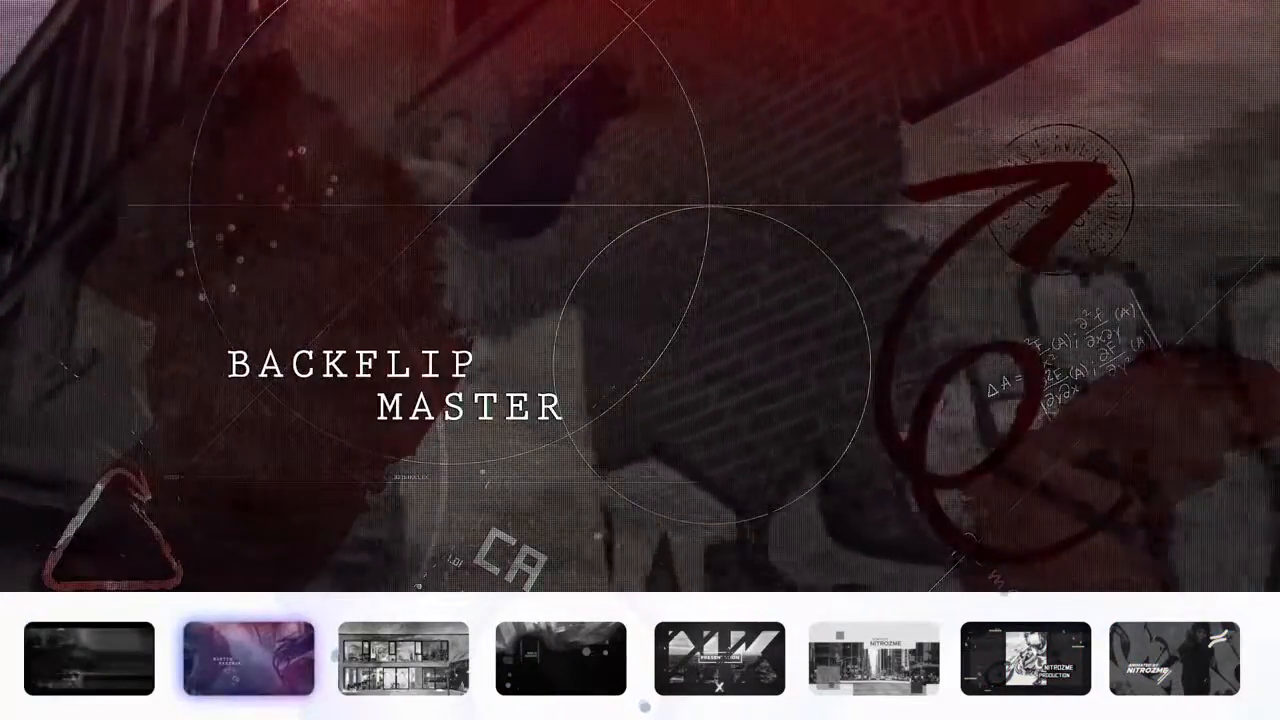